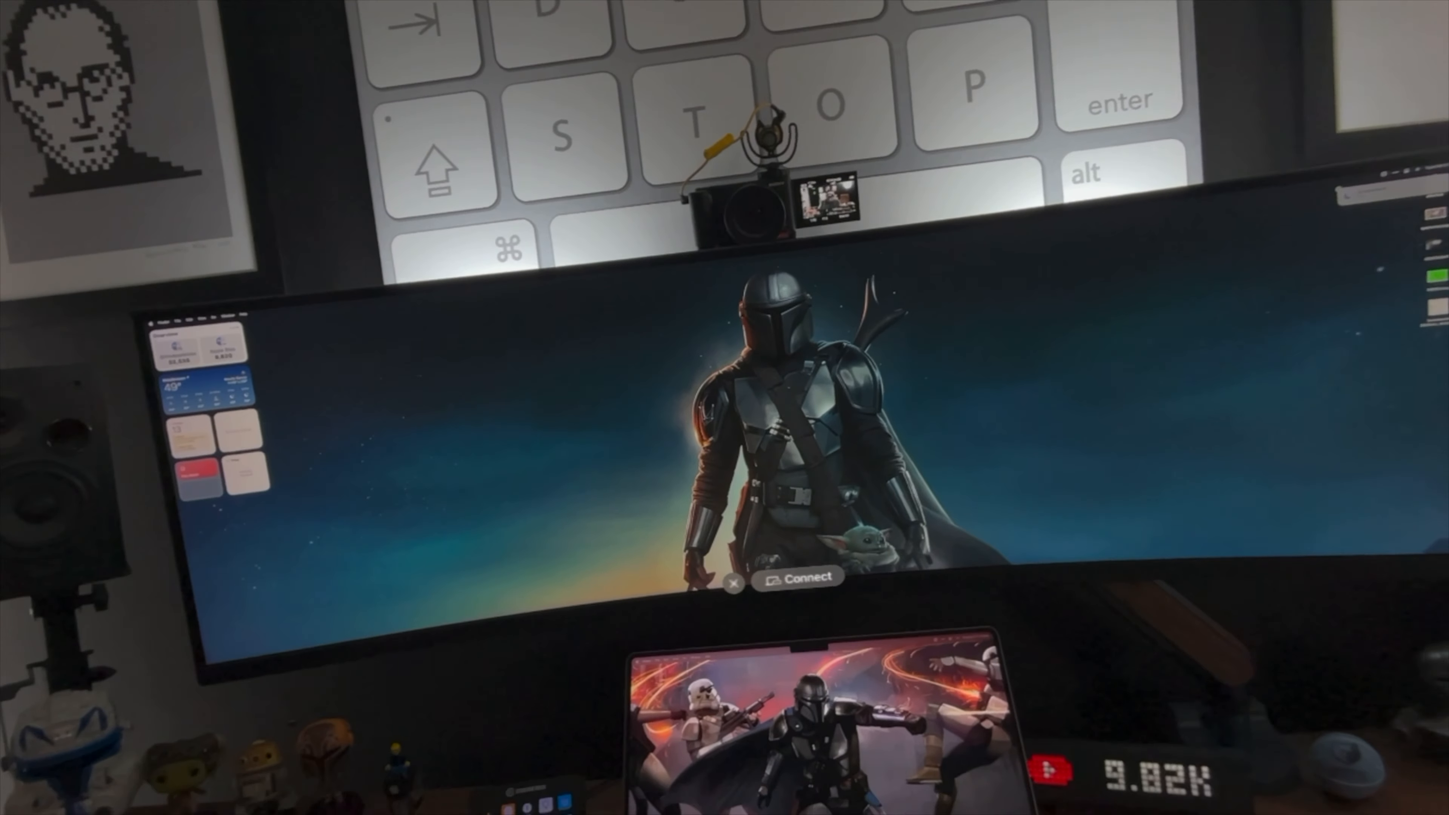
# Step: Start mirroring the Mac display into the headset with the floating Connect button
pyautogui.click(800, 578)
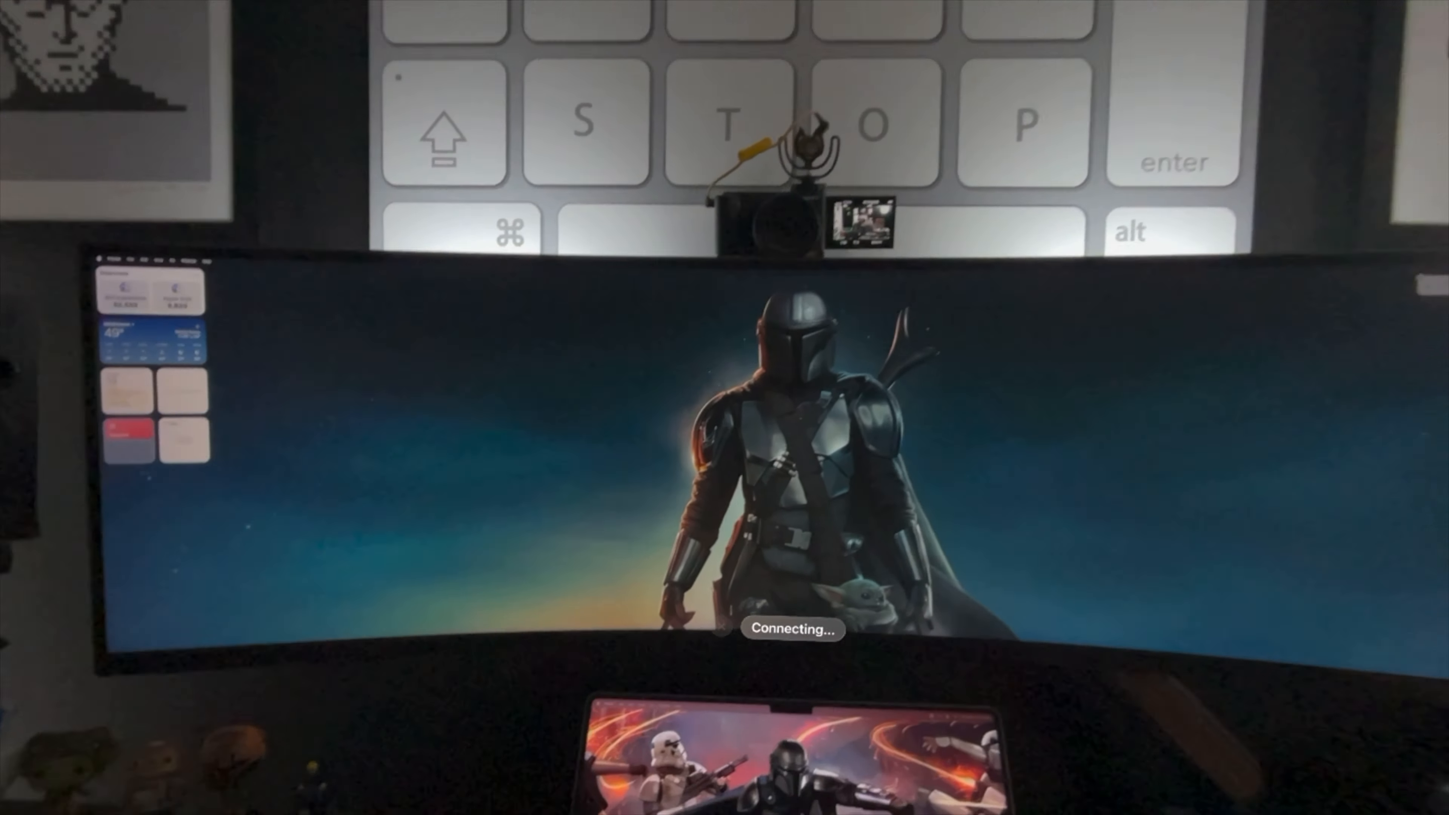